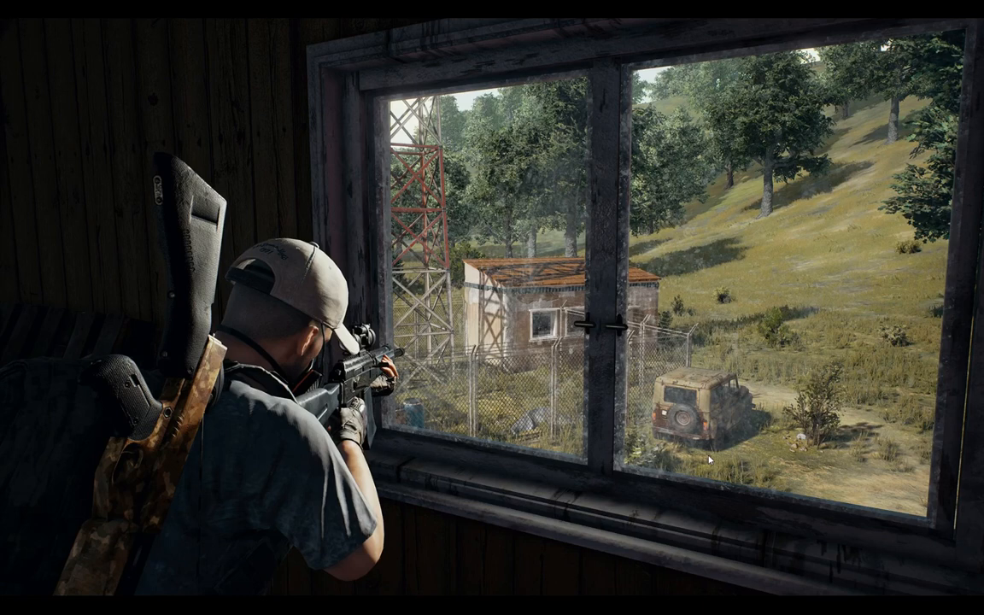
mouse_move(807, 339)
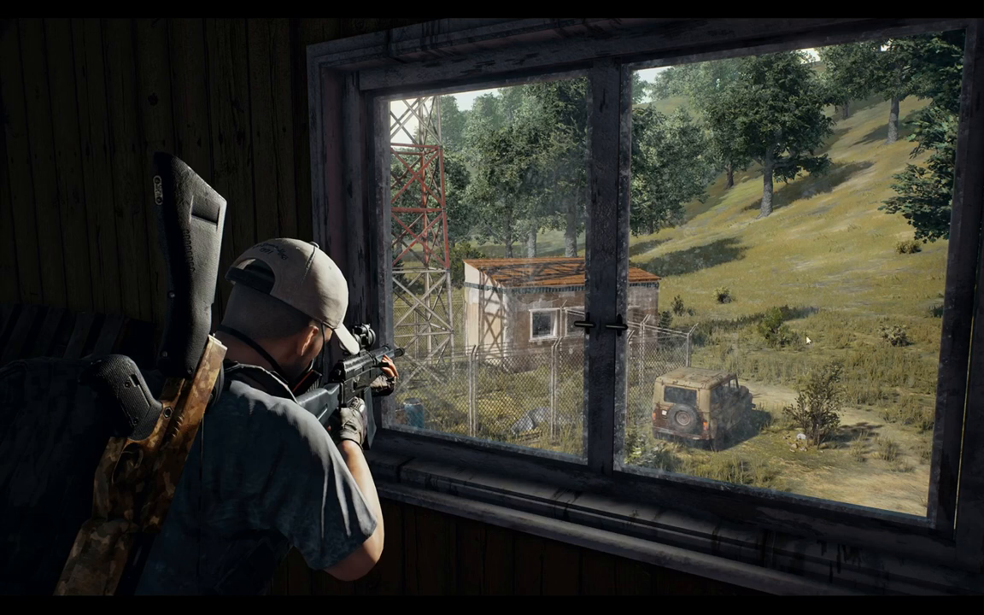
Search 'mouse' from Start and reach the mouse settings page
key(Super)
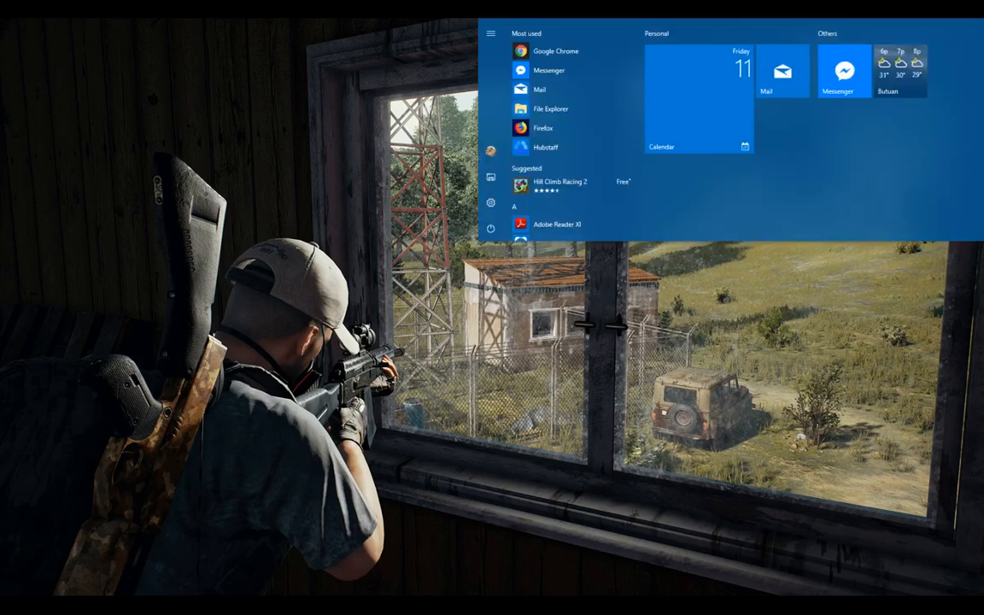
key(Escape)
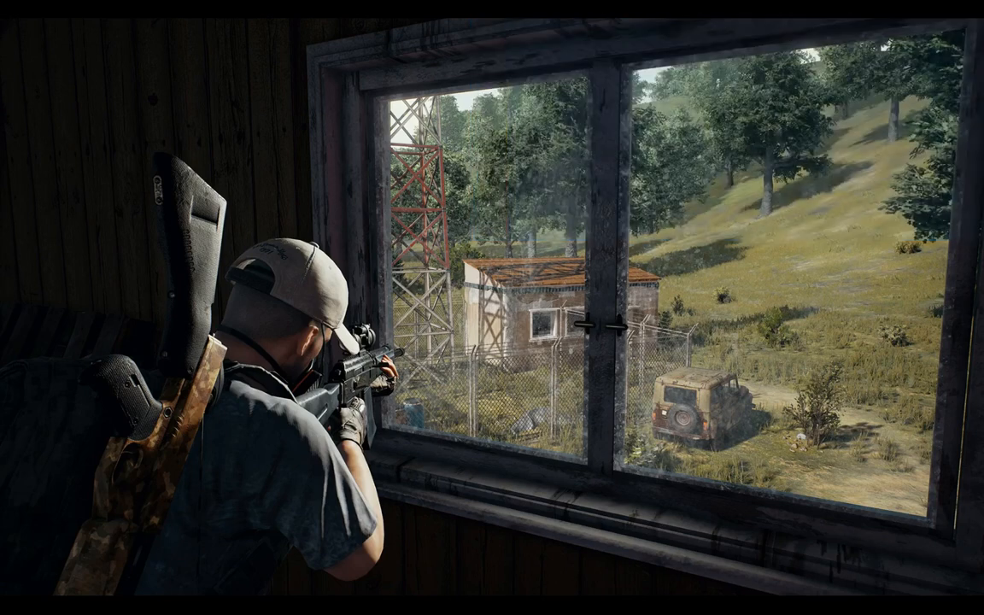
text(mouse)
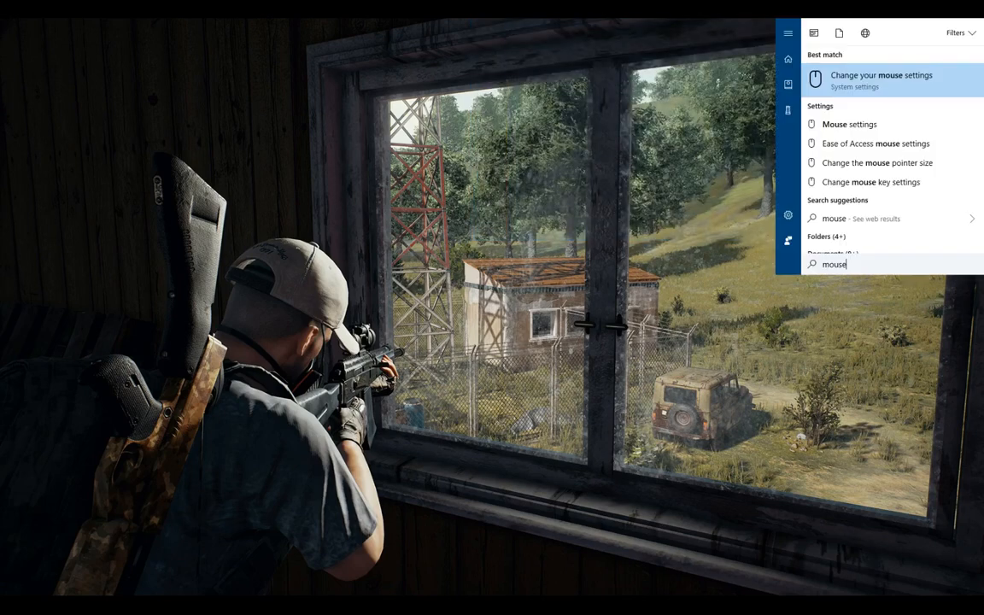
mouse_move(881, 77)
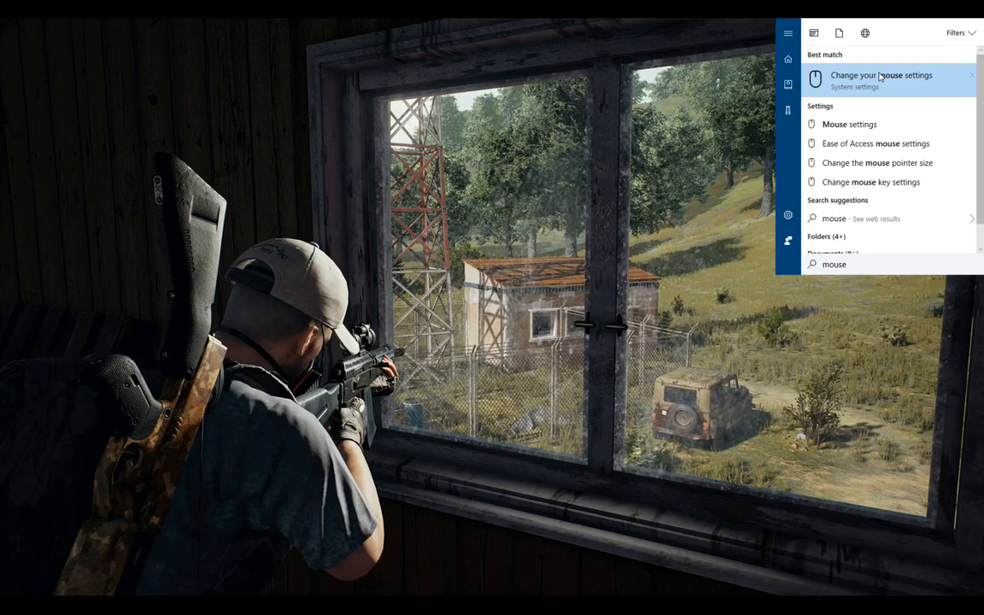
click(882, 75)
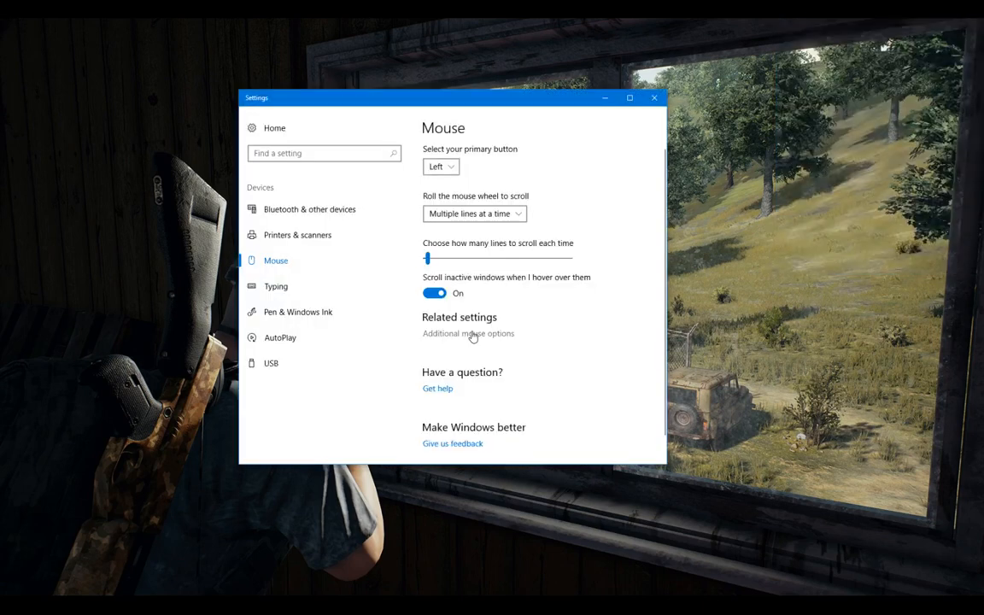
In Additional mouse options, Pointer Options, untick Enhance pointer precision
click(468, 333)
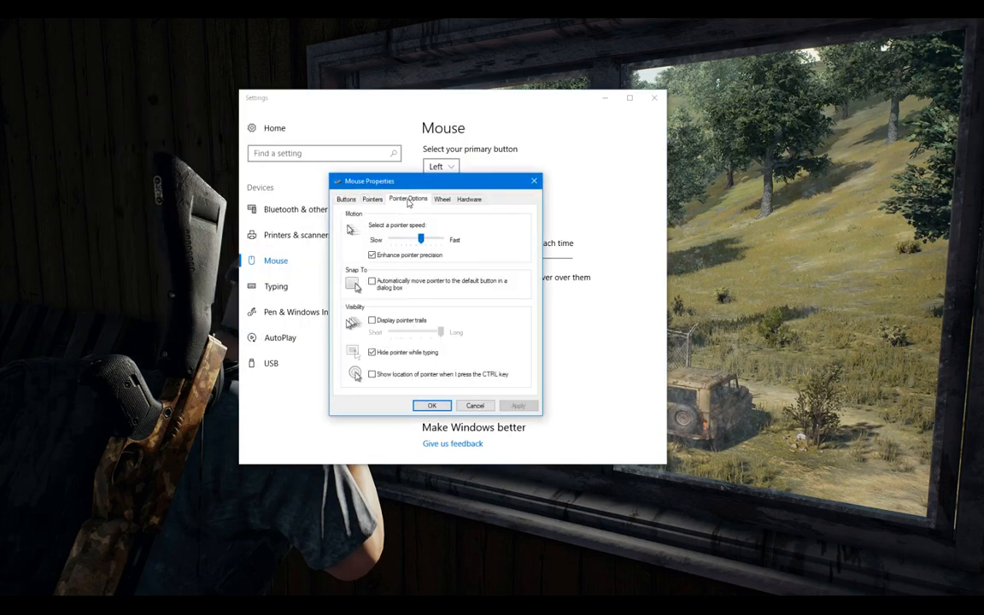
click(372, 256)
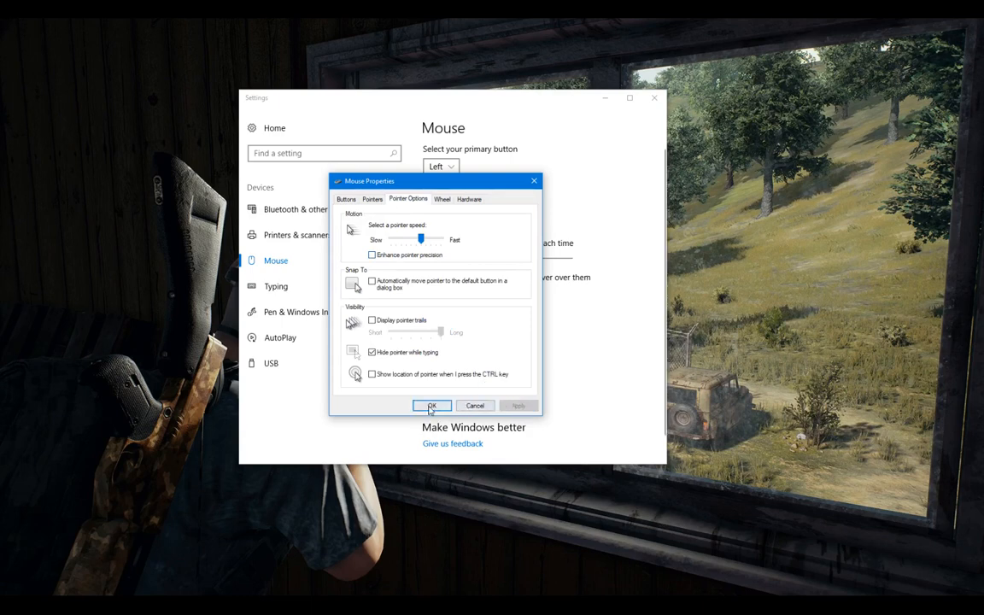
Confirm Mouse Properties with OK and close the Settings window
click(430, 406)
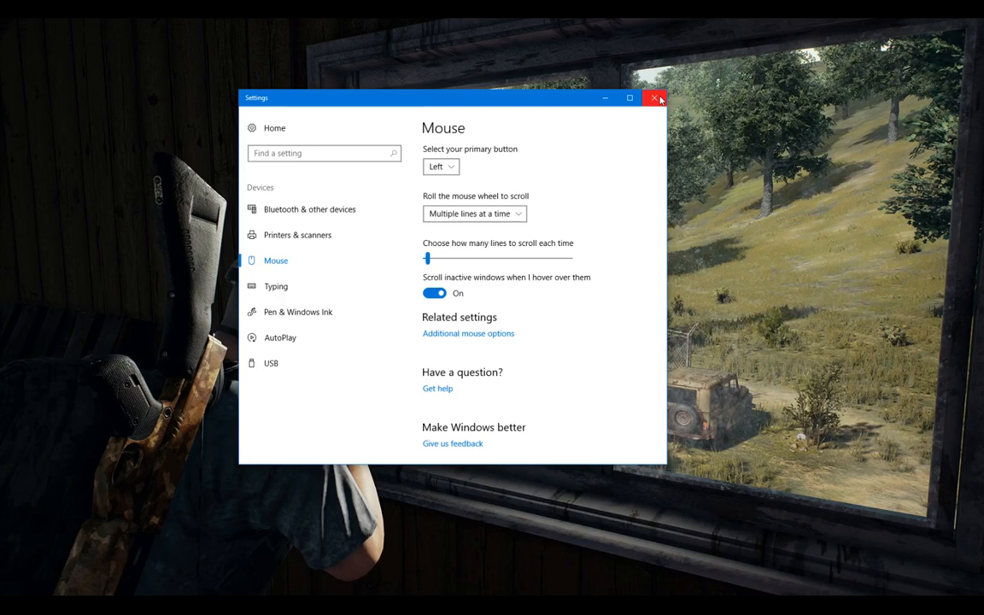
click(654, 97)
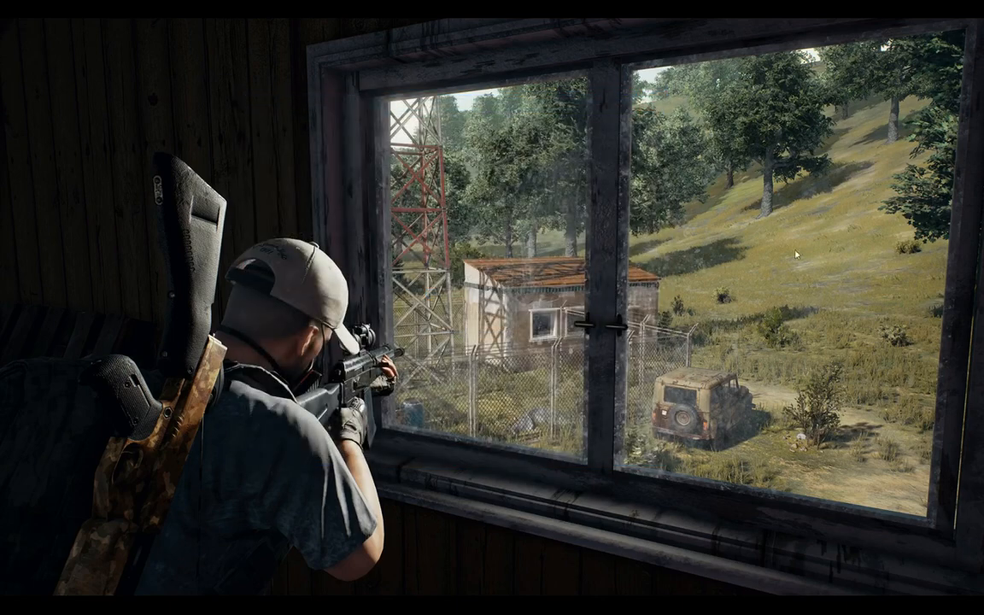